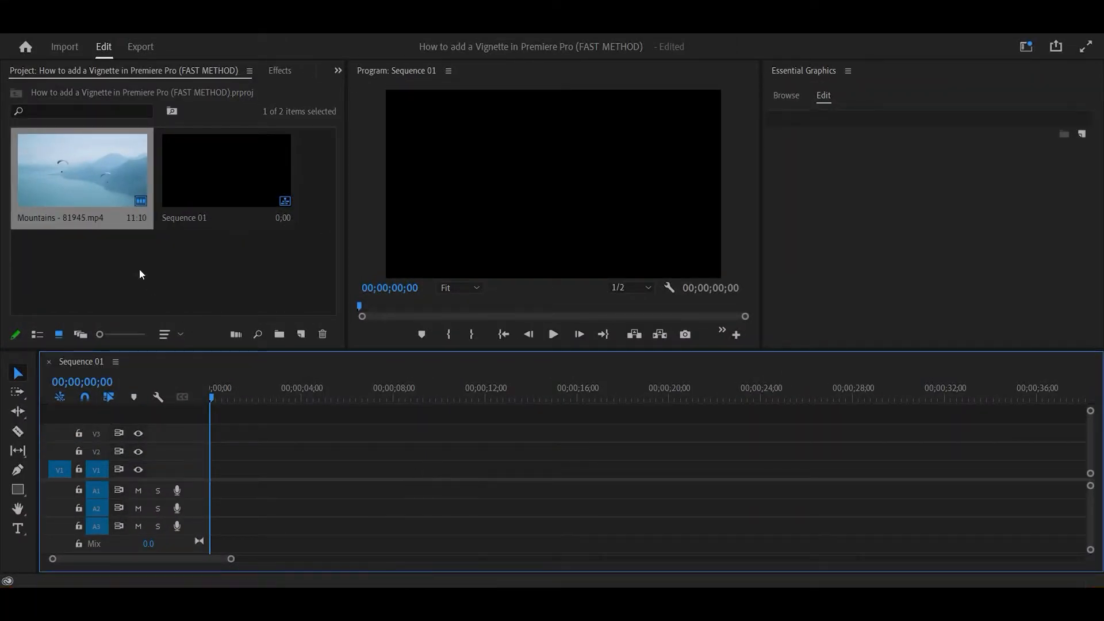
Place Mountains - 81945.mp4 onto track V1 of Sequence 01.
drag(81, 169, 338, 468)
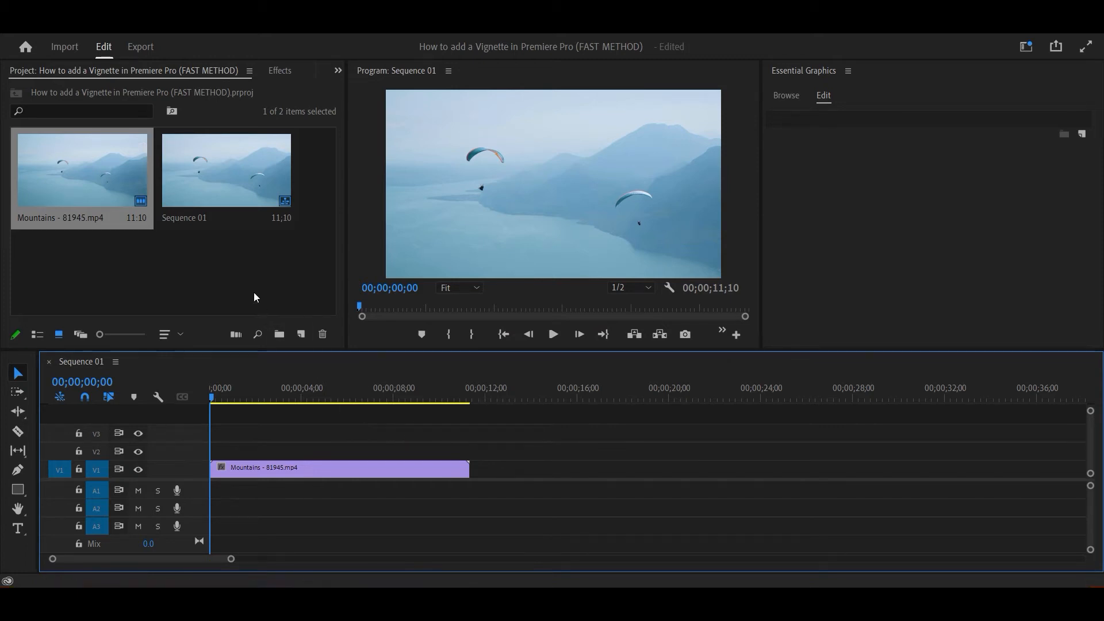
Create an adjustment layer and place it on V2 spanning the full mountain clip.
right_click(254, 297)
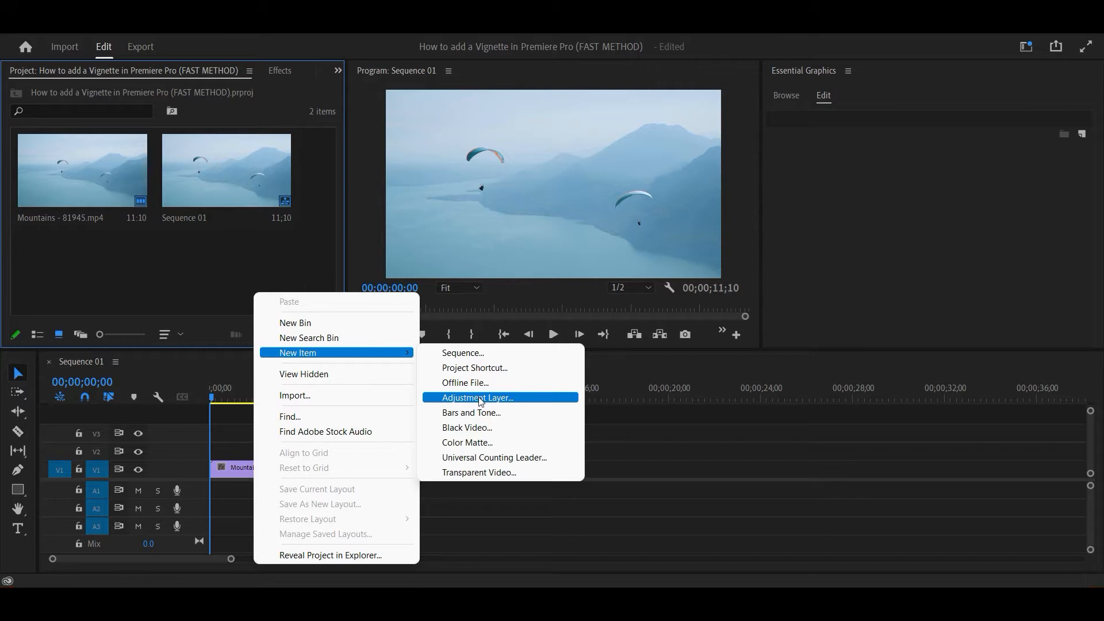
click(478, 399)
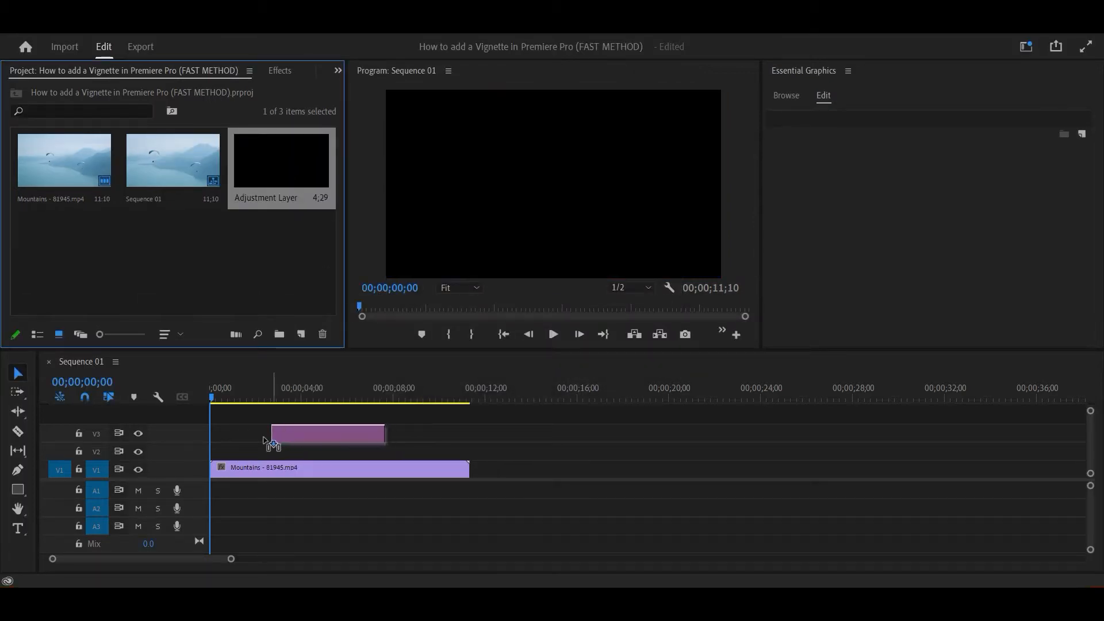
drag(325, 433, 266, 450)
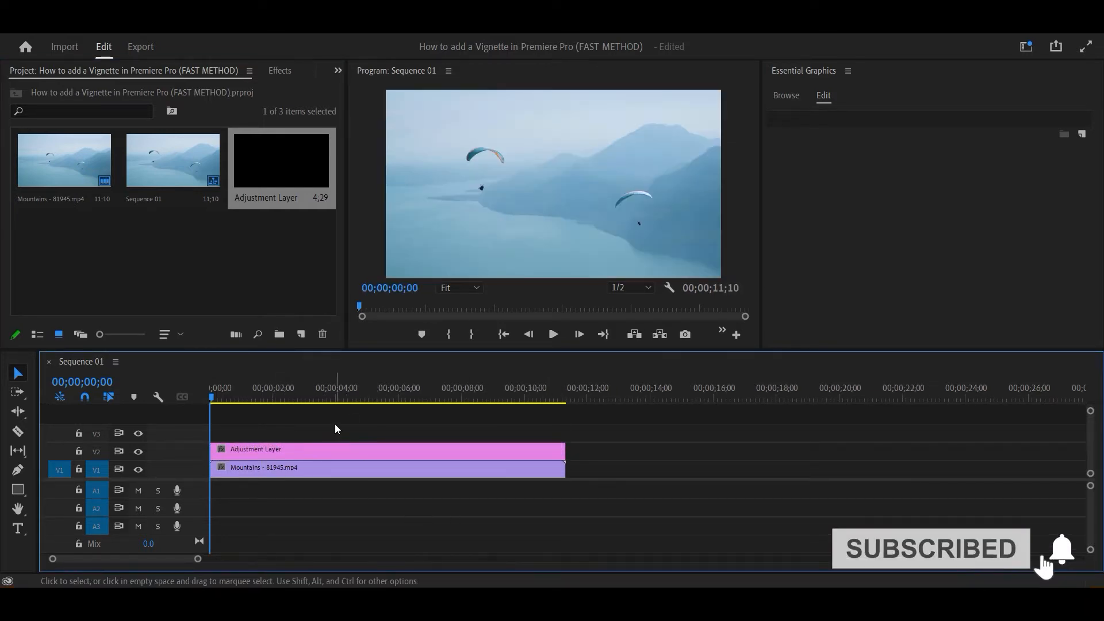
Find the Circle effect in Effects and apply it to the adjustment layer.
click(279, 70)
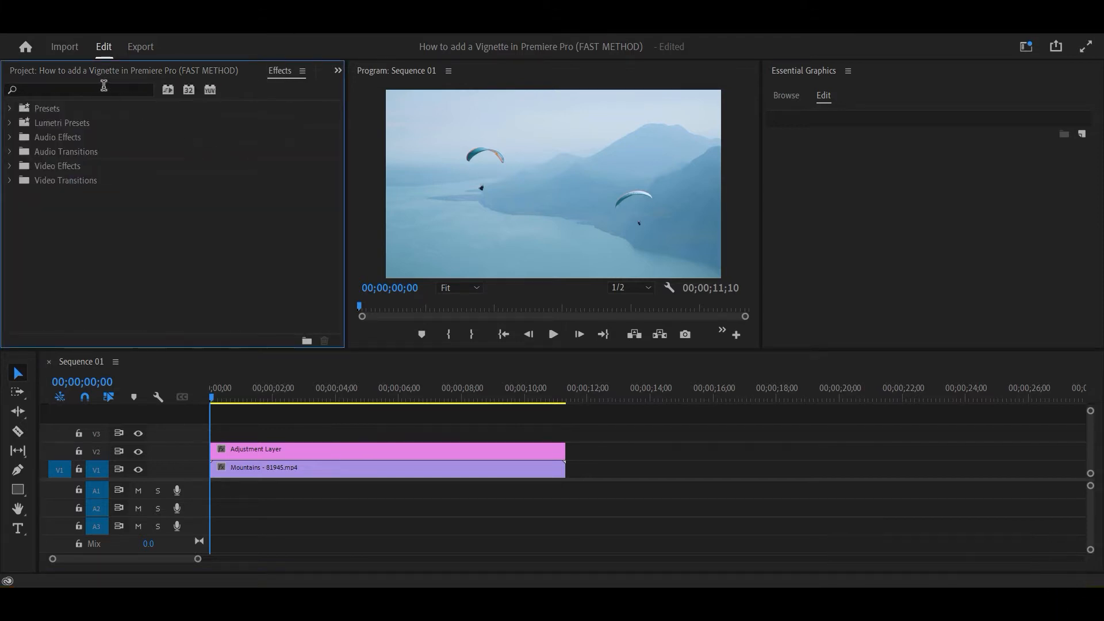
text(Circle)
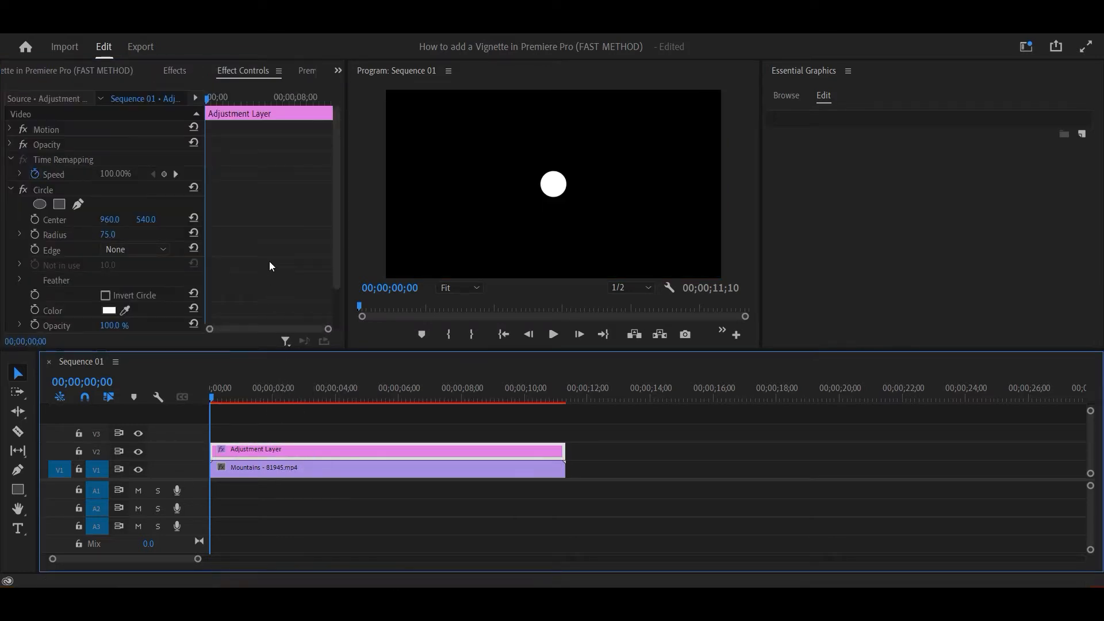
Set the Circle effect's Blending Mode to Stencil Alpha so footage shows inside the mask.
scroll(down, 3)
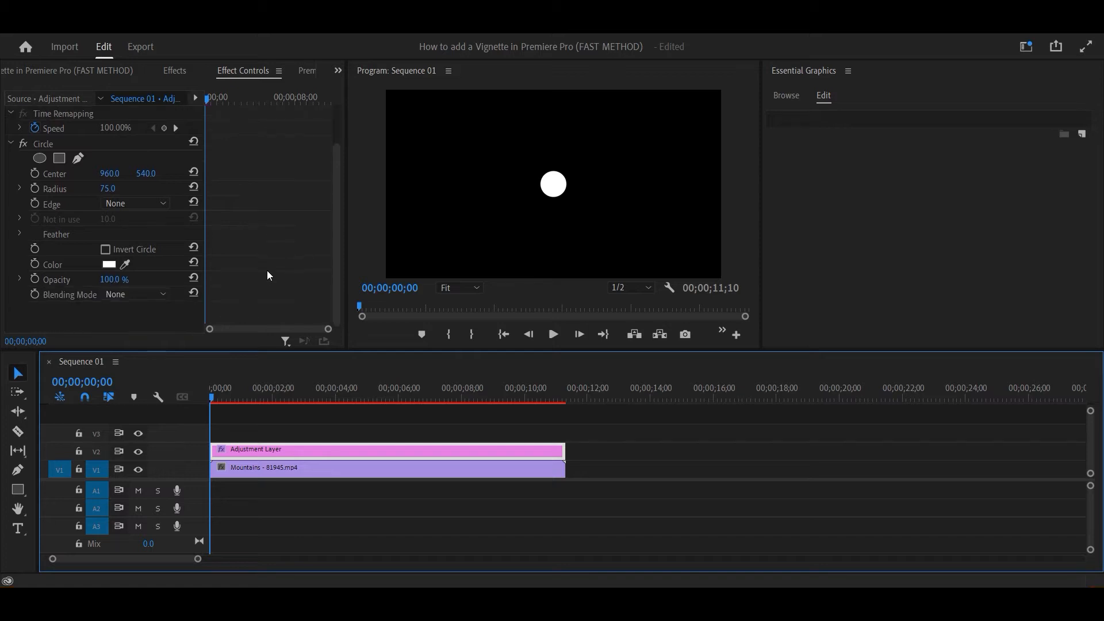
click(136, 294)
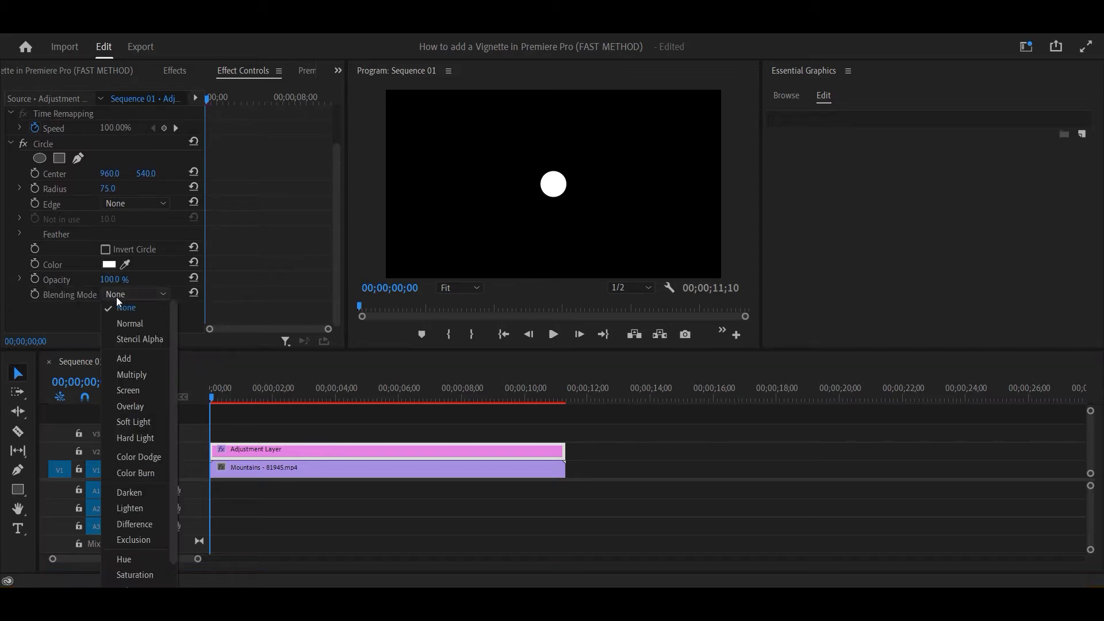
click(139, 338)
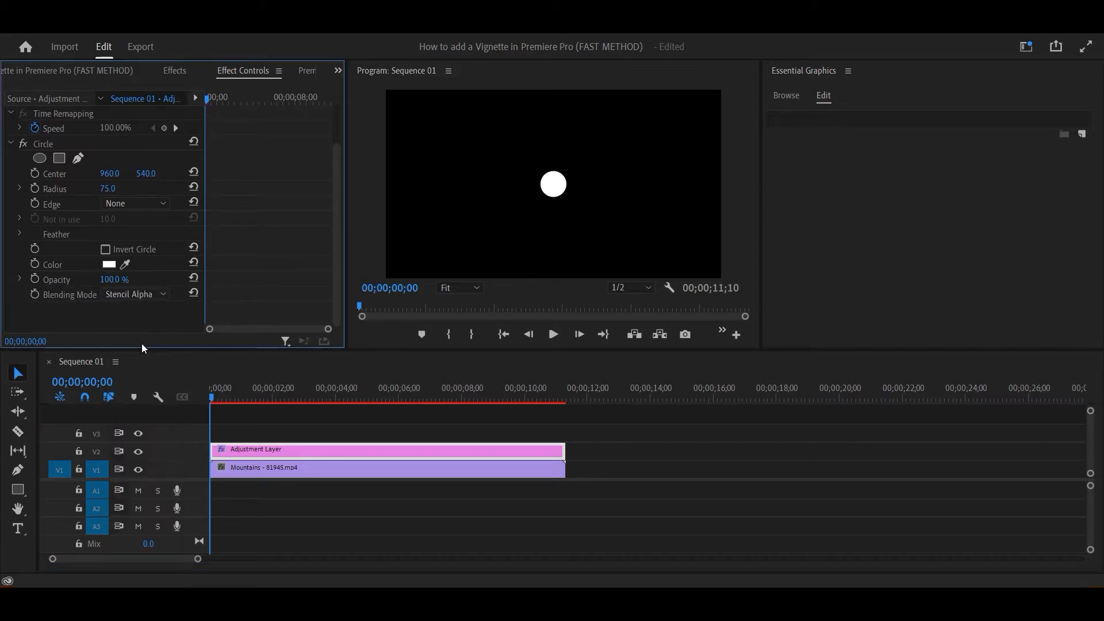
click(110, 264)
text(1000)
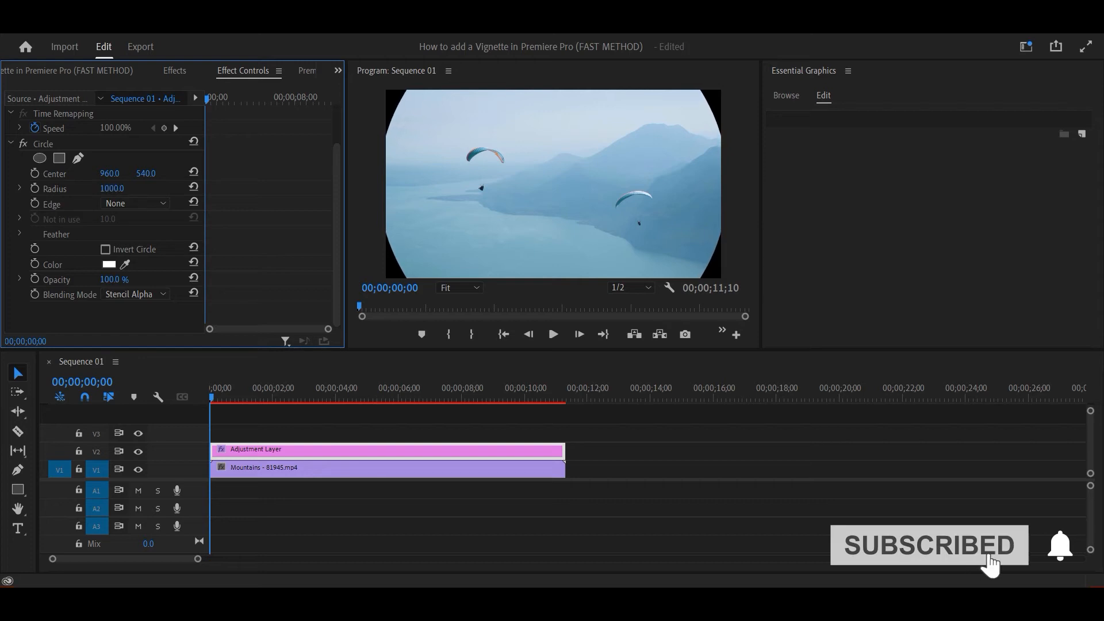
Scrub the Circle Radius up to about 979 so footage fills the frame with dark corners.
drag(112, 188, 121, 188)
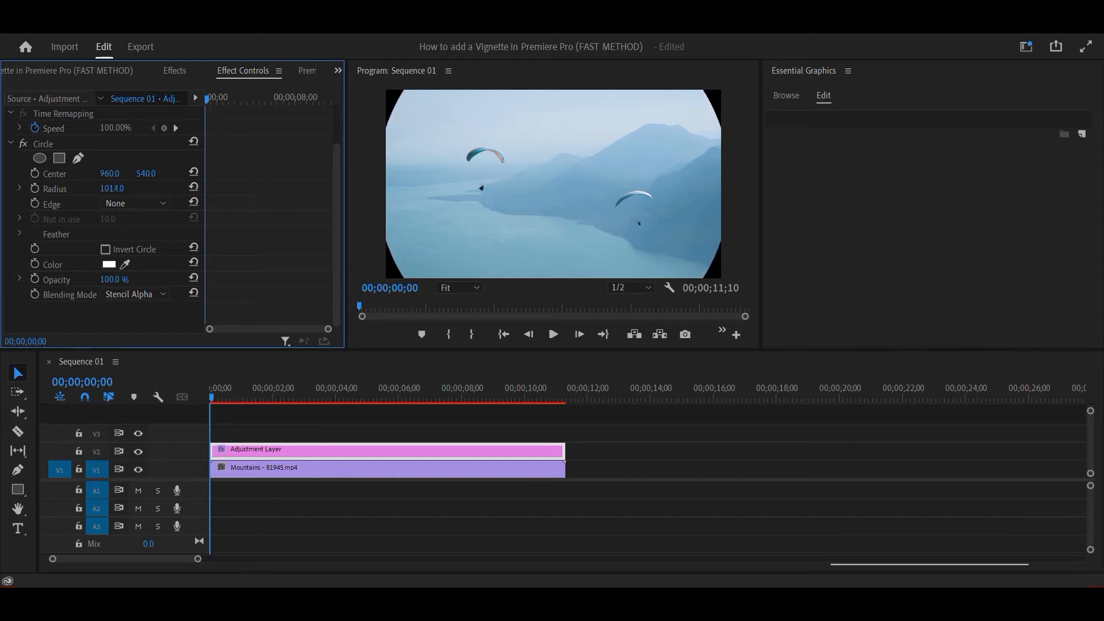
drag(112, 187, 110, 187)
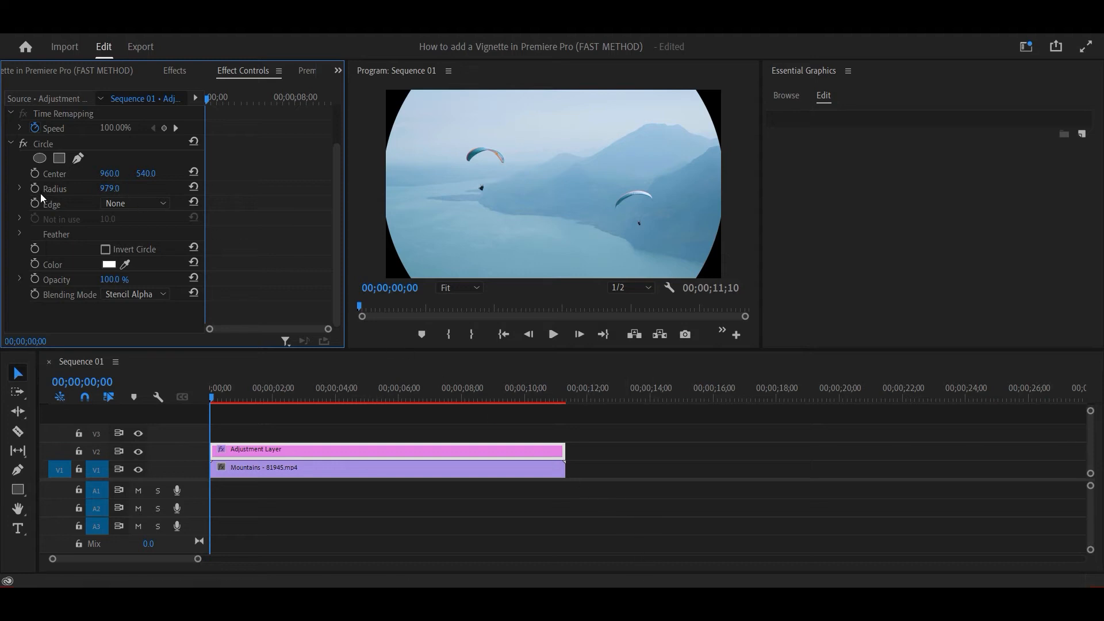
mouse_move(20, 237)
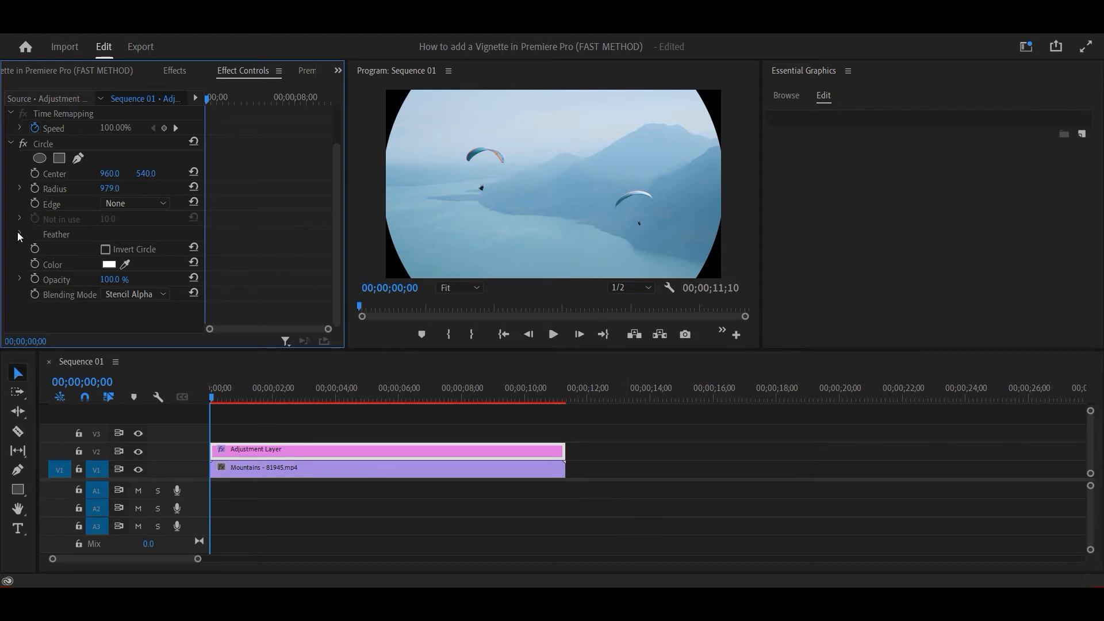
Set Feather Outer Edge to 488.0 for a soft dark vignette and play back the result.
click(21, 235)
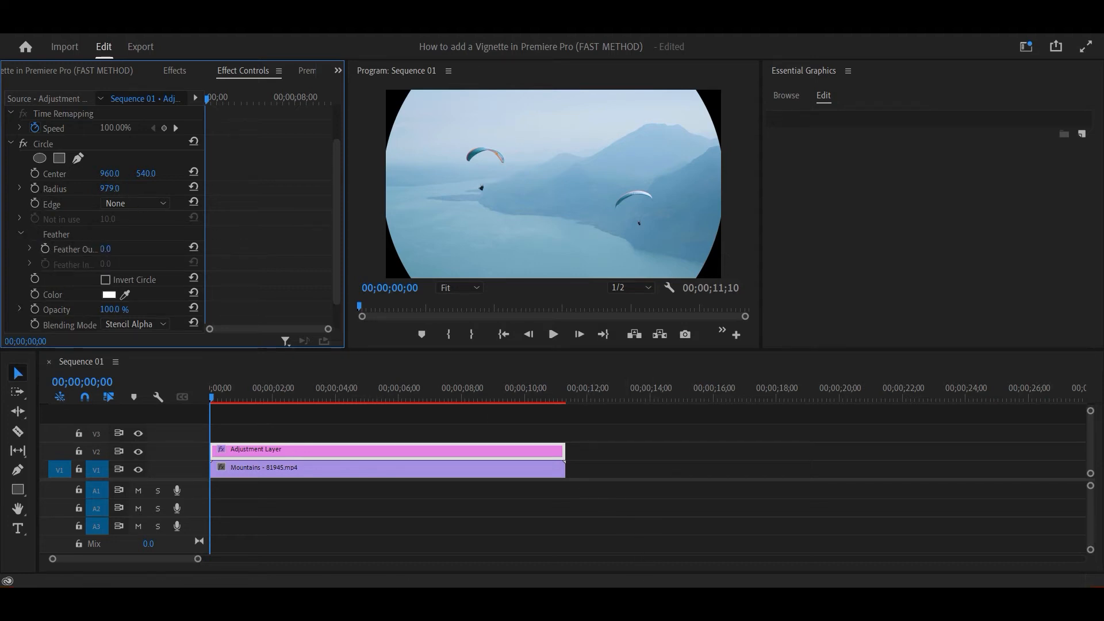
text(488.0)
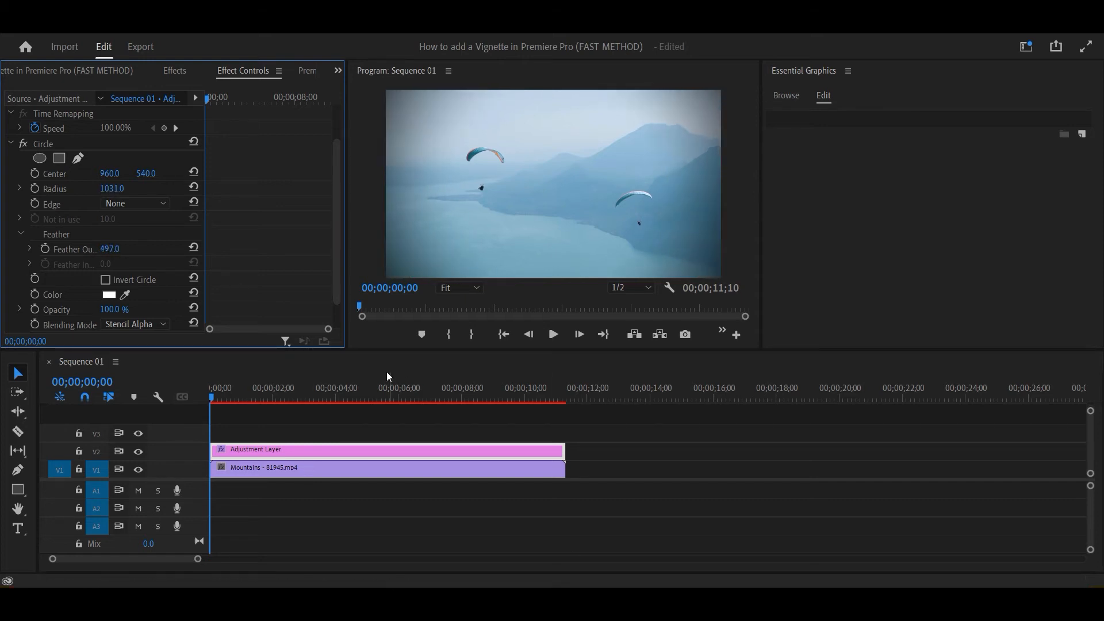
click(554, 333)
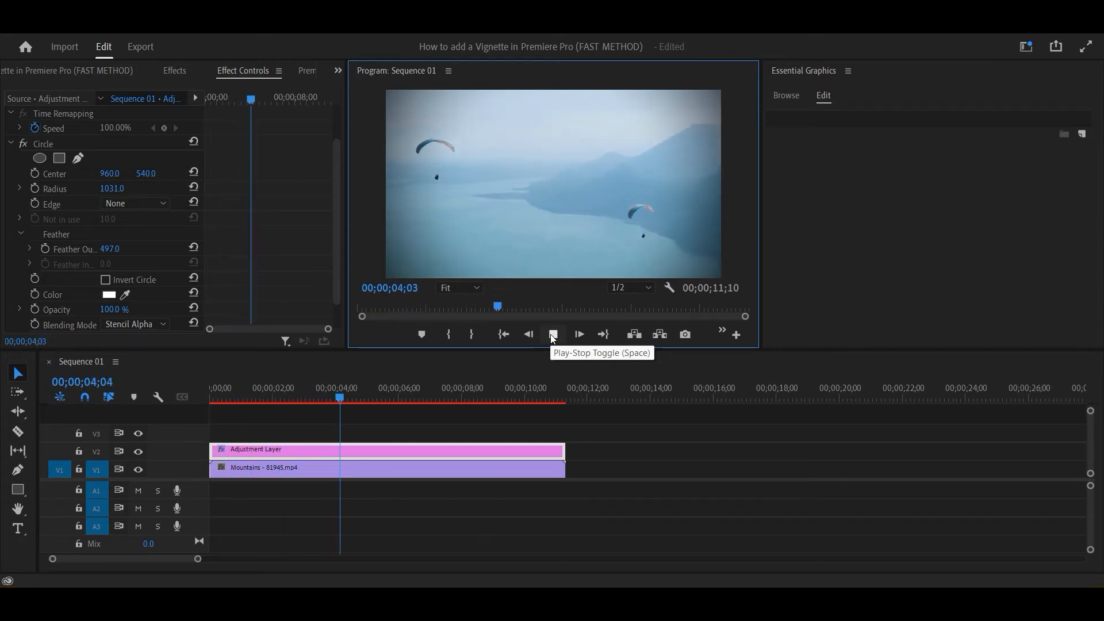
click(552, 334)
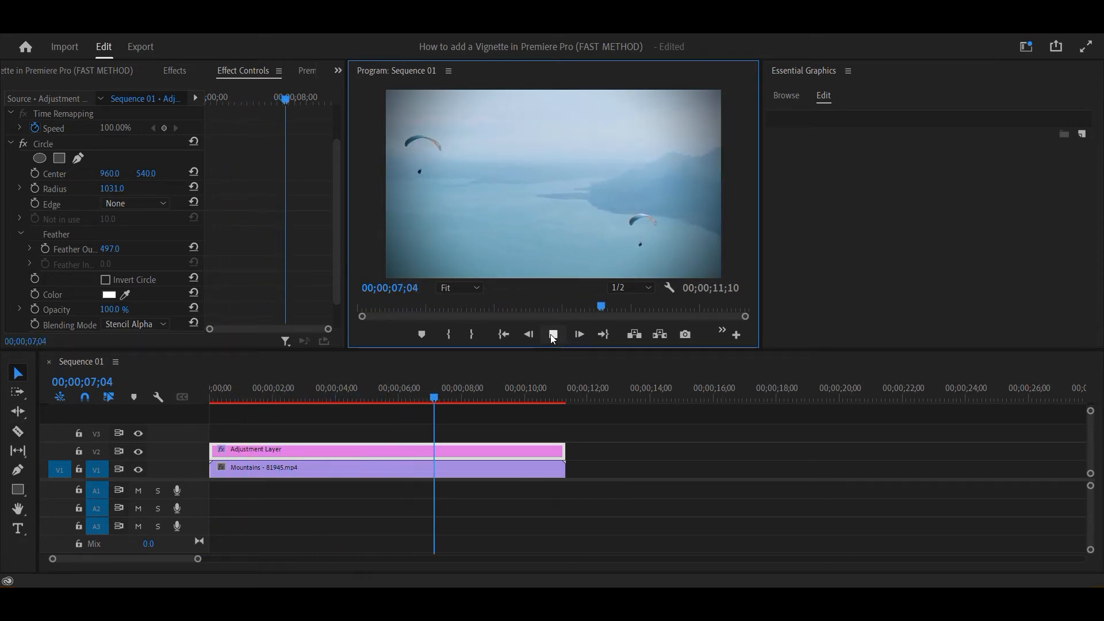